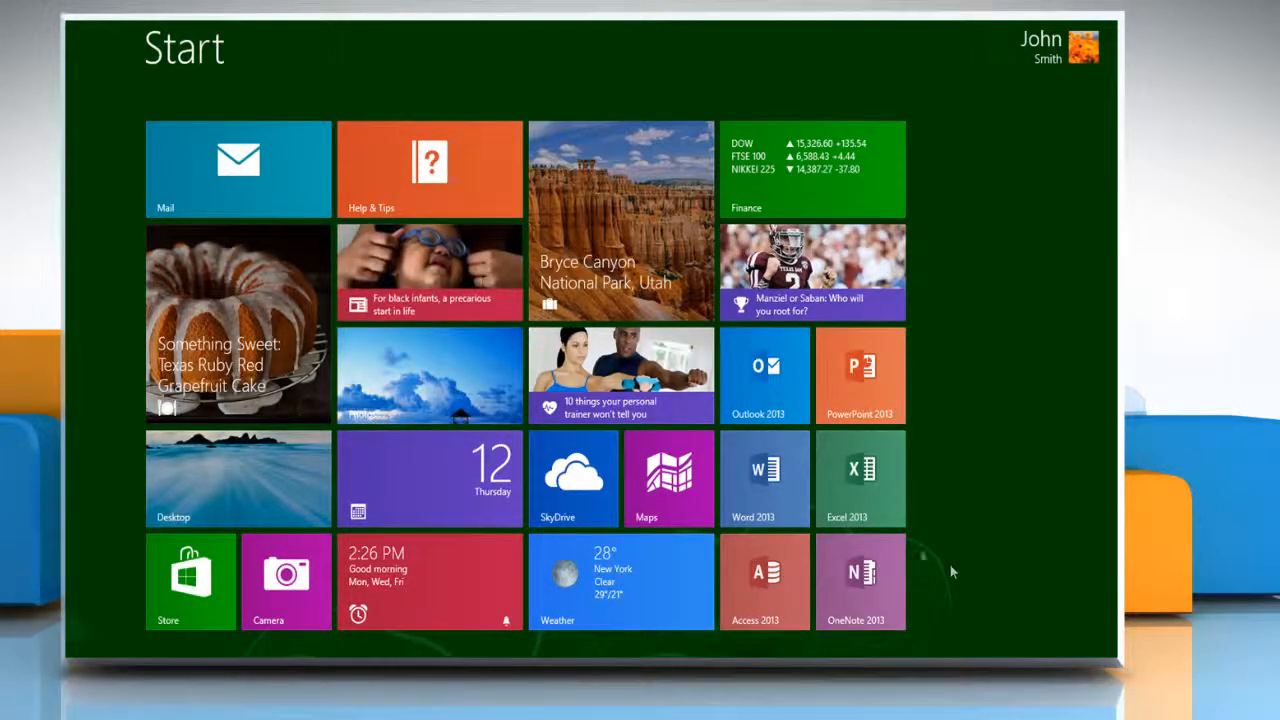
{"action": "mouse_move", "coordinate": [764, 478]}
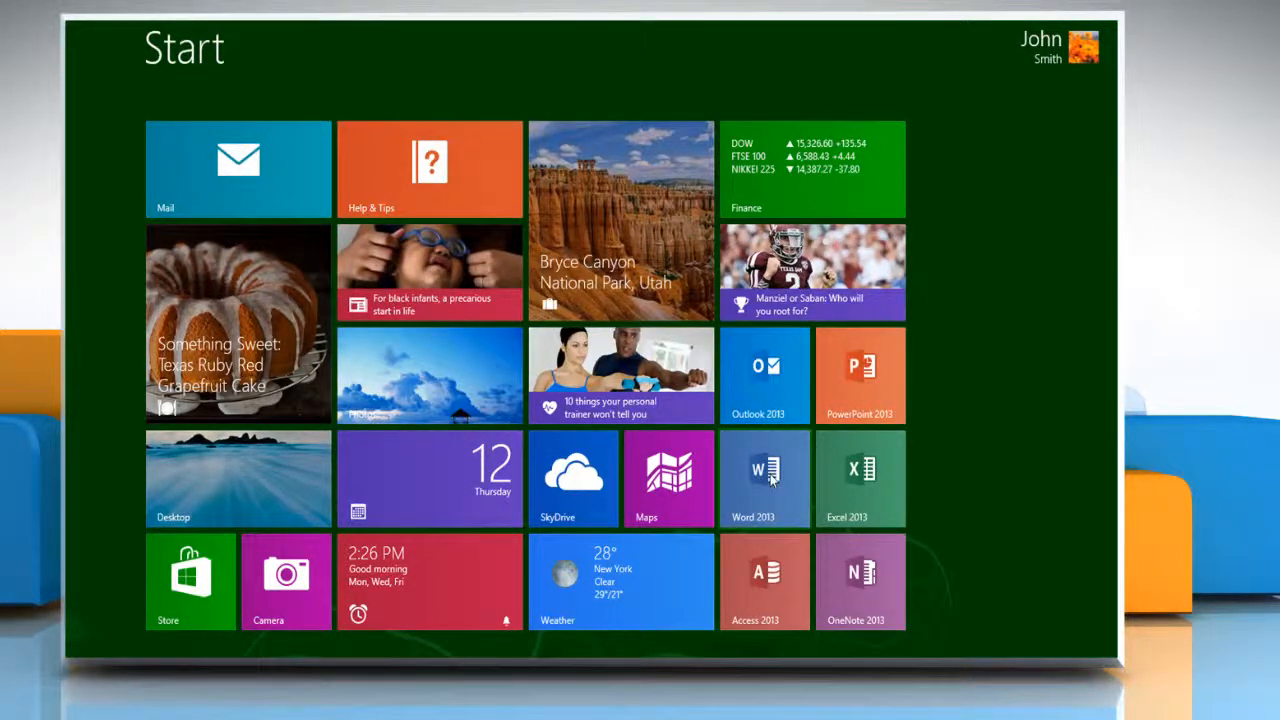
Step: Launch Word 2013 from the Start screen and begin a new blank document
{"action": "left_click", "coordinate": [764, 478]}
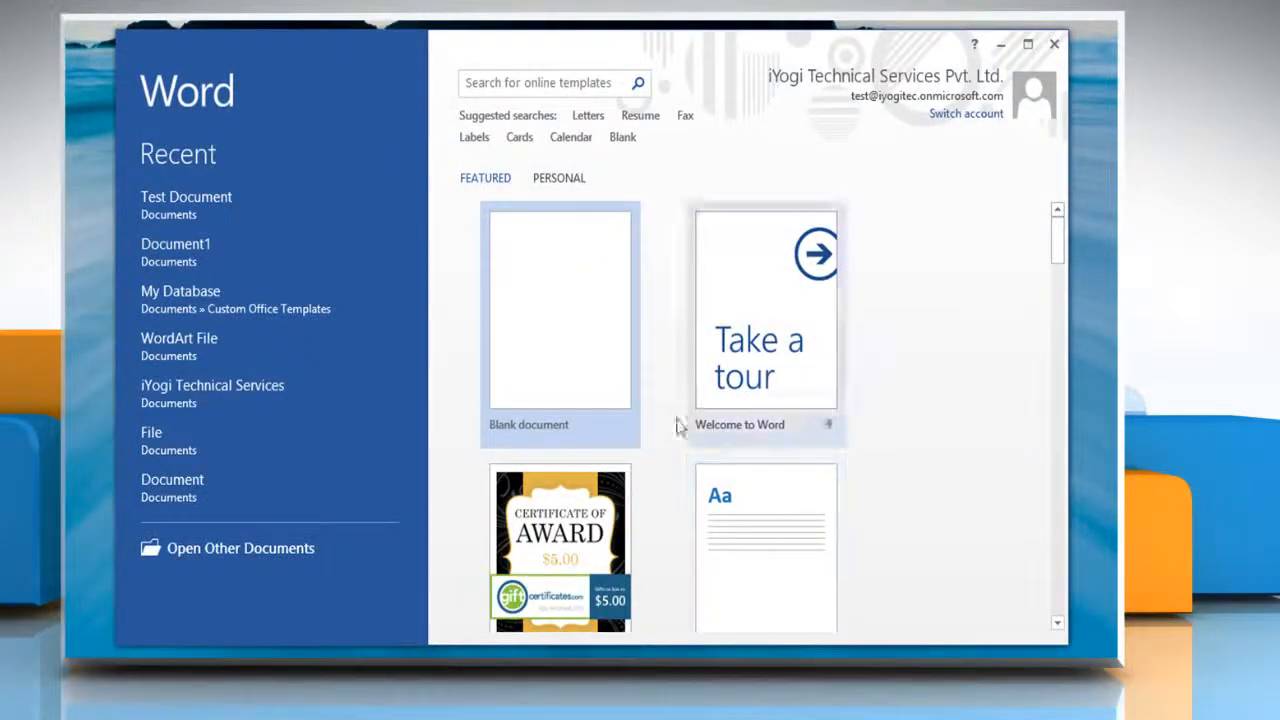
{"action": "left_click", "coordinate": [560, 310]}
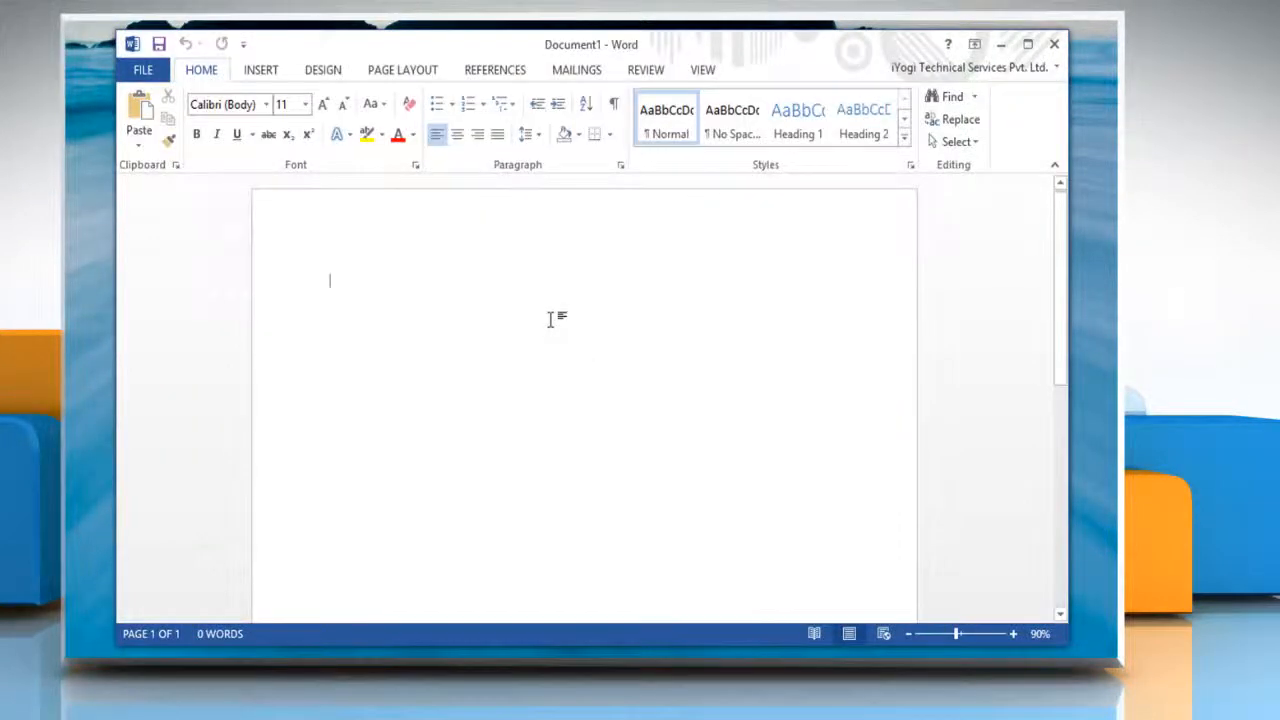
Step: Show the Proofing category of the Word Options dialog via FILE > Options
{"action": "left_click", "coordinate": [142, 68]}
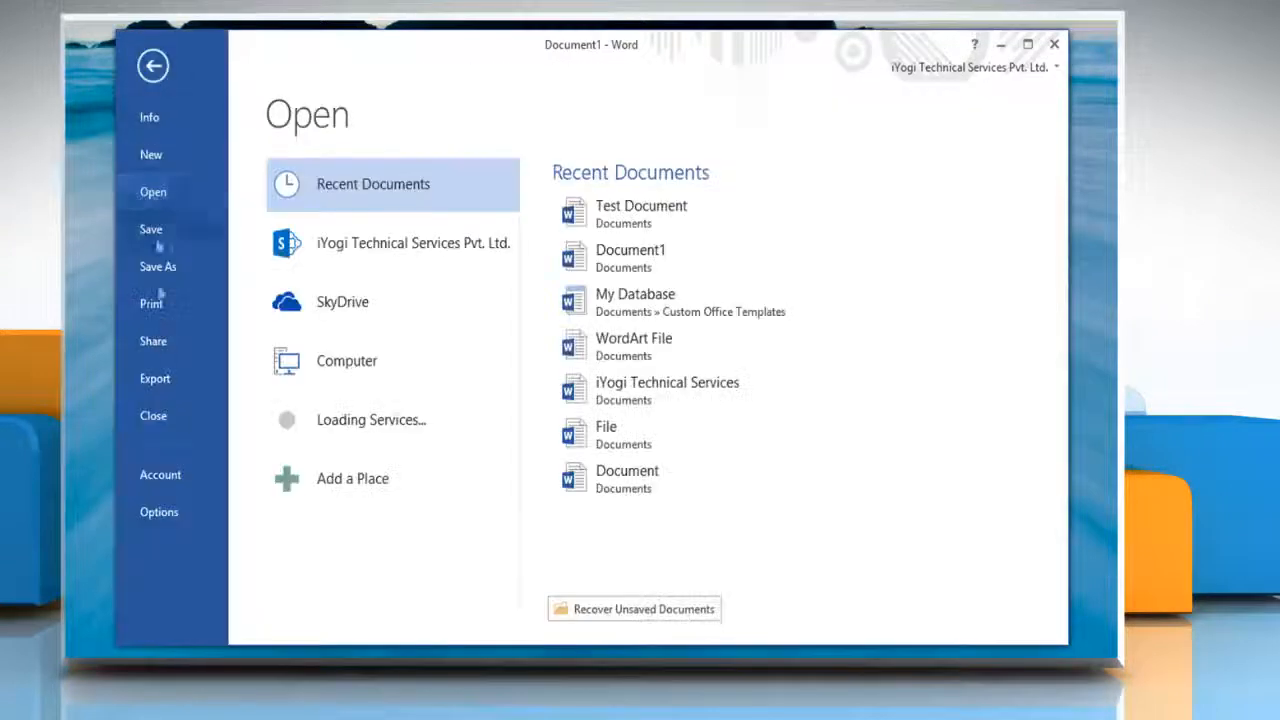
{"action": "left_click", "coordinate": [160, 512]}
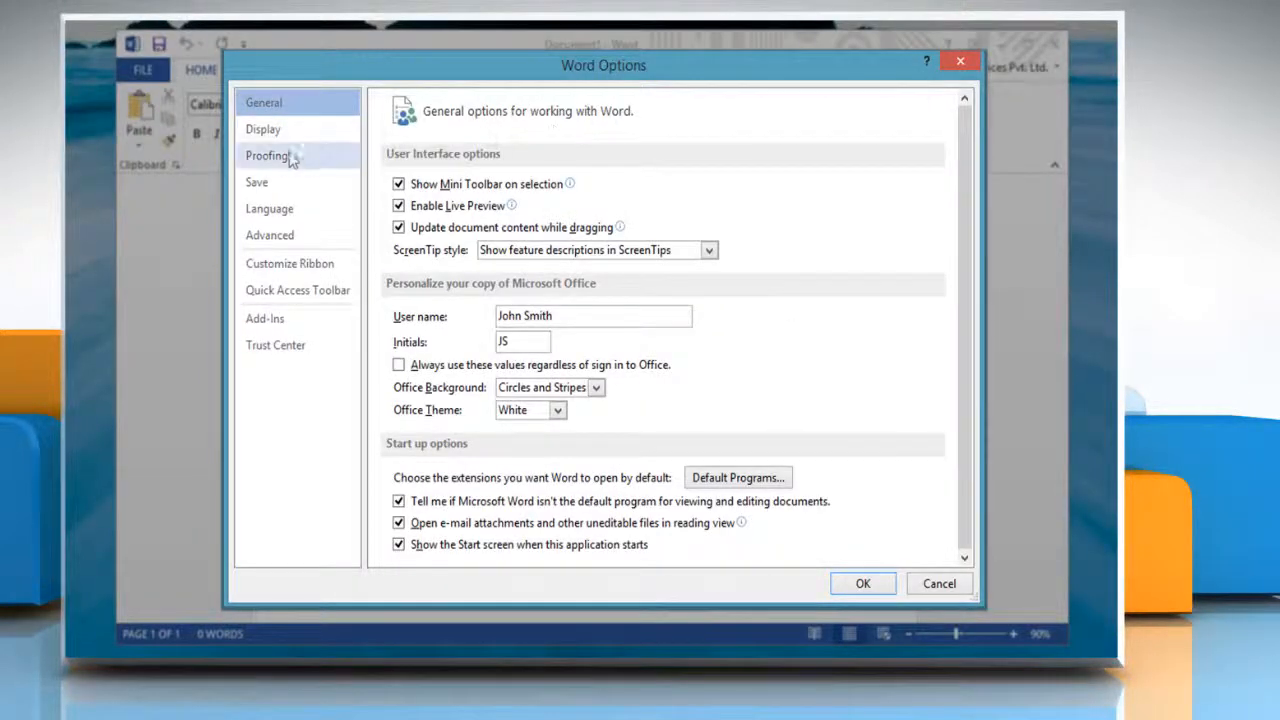
{"action": "left_click", "coordinate": [268, 156]}
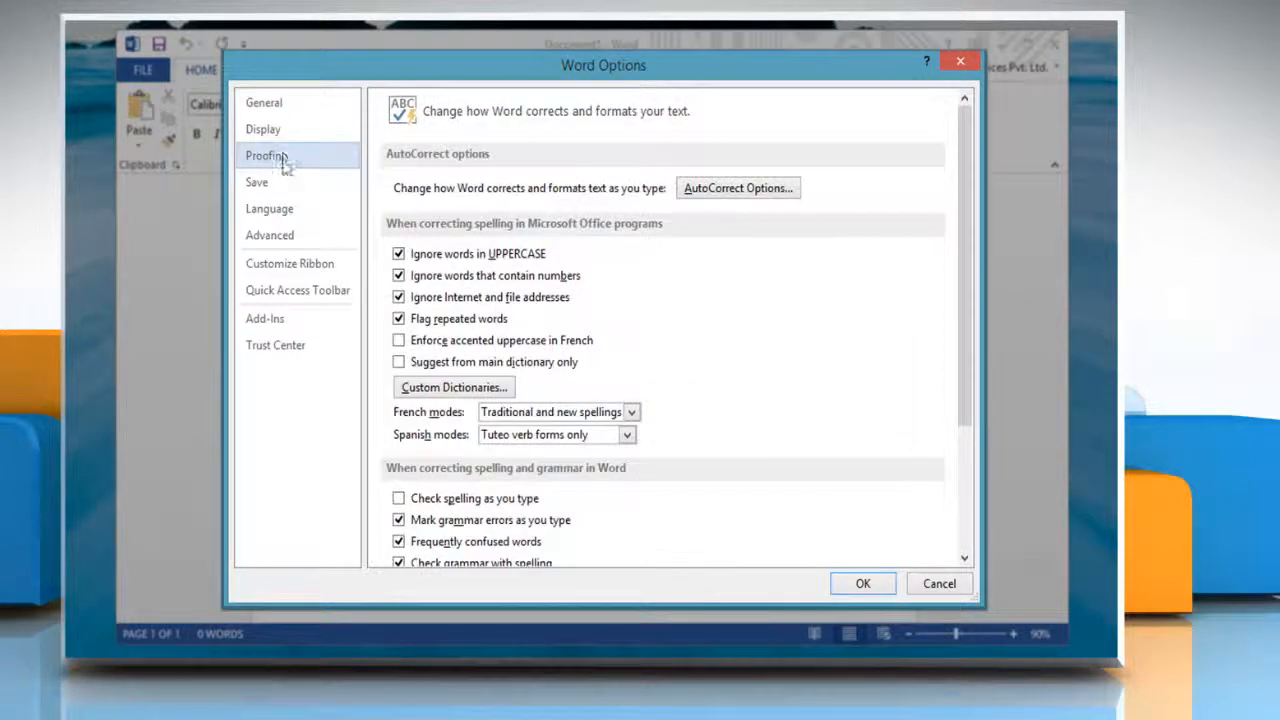
Step: Enable 'Check spelling as you type' and confirm with OK to return to the document
{"action": "left_click", "coordinate": [400, 498]}
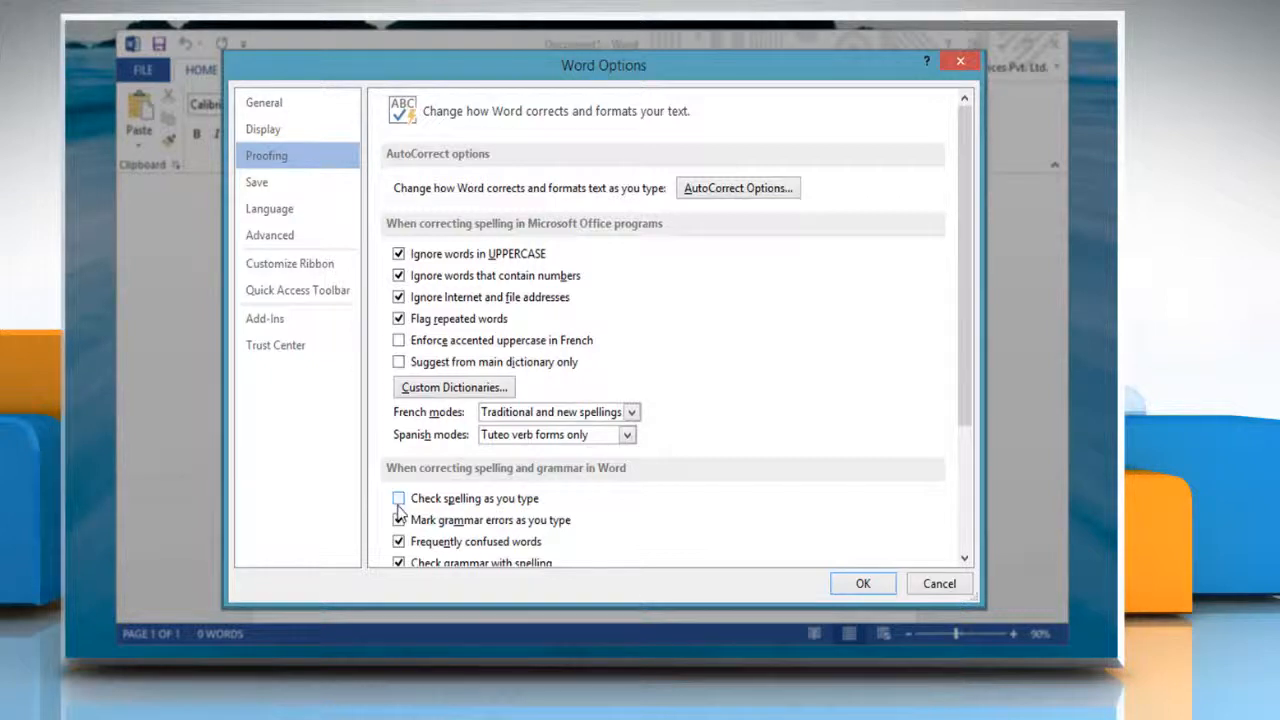
{"action": "left_click", "coordinate": [398, 498]}
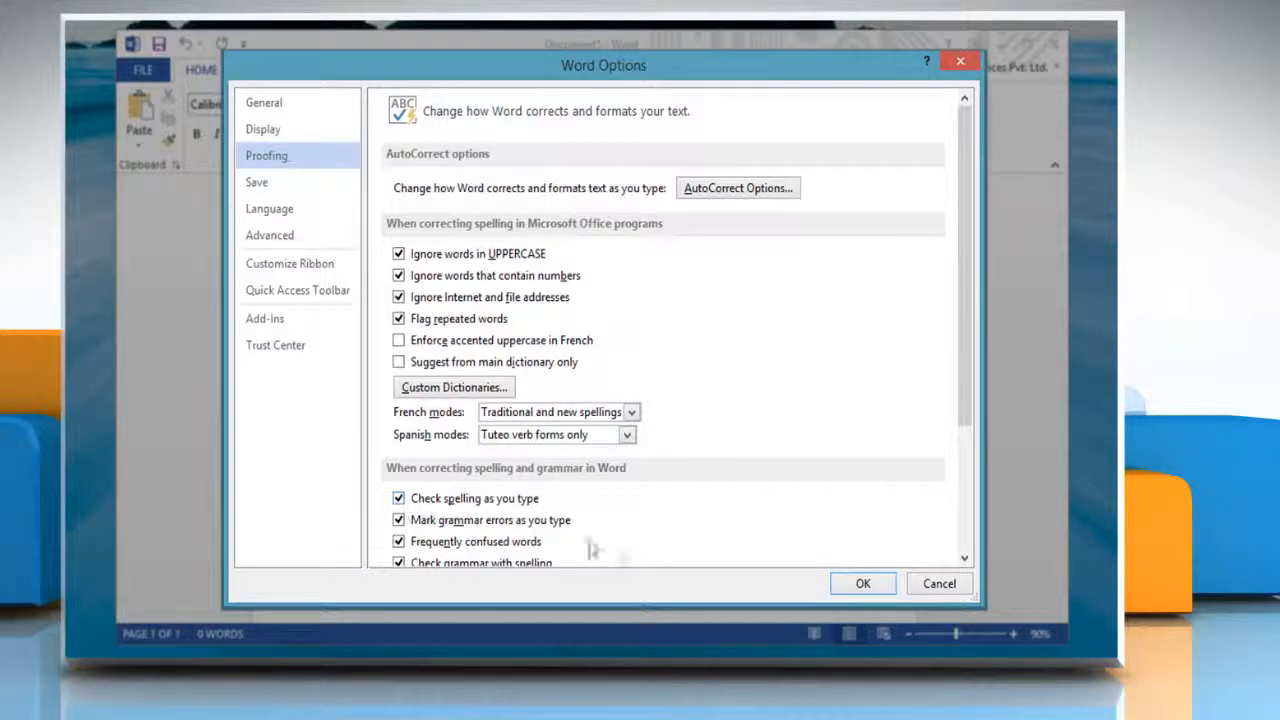
{"action": "left_click", "coordinate": [862, 584]}
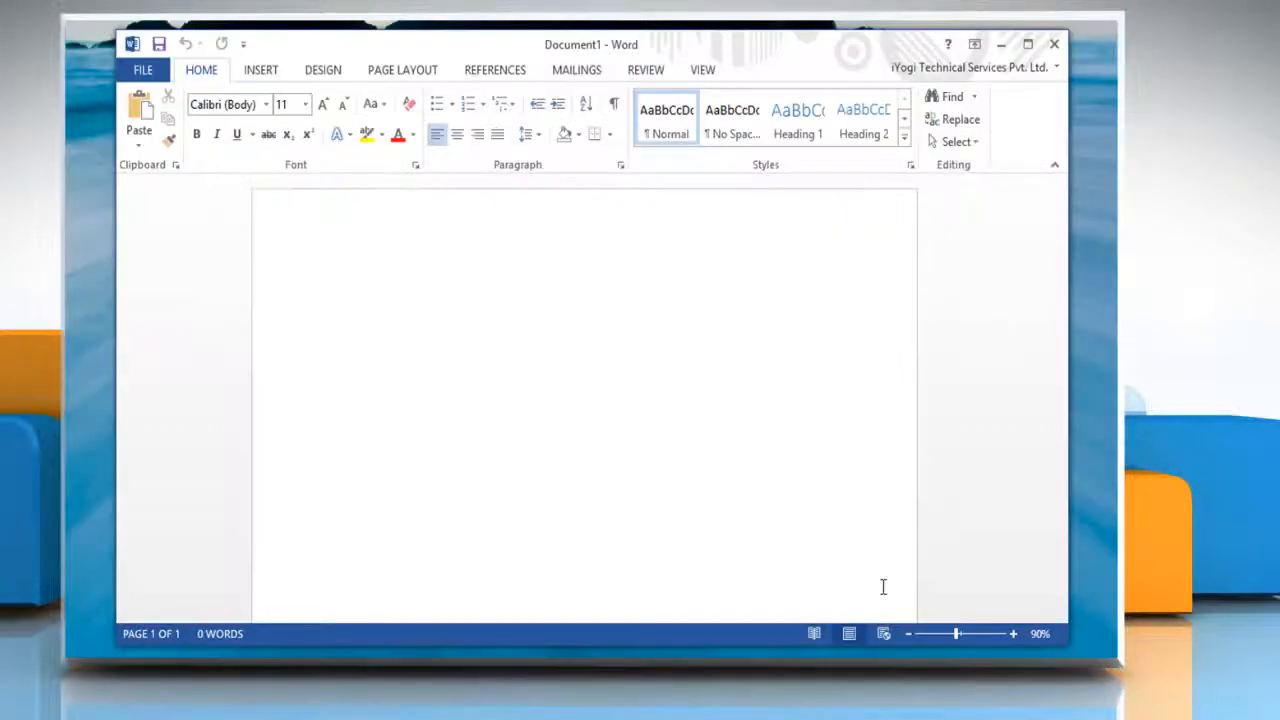
Step: Enter 'Welcome to iYogi Techni' so misspelt words get red underlines
{"action": "type", "text": "Welcome t"}
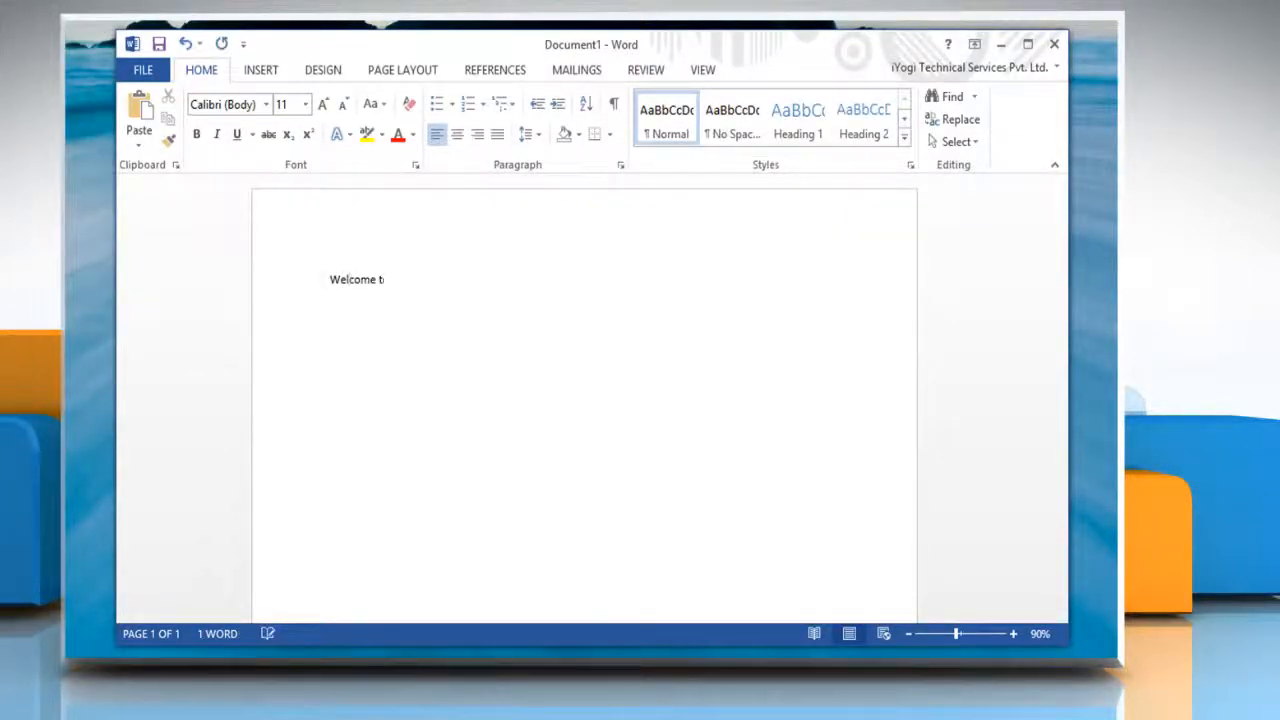
{"action": "type", "text": "o iYogi Technial"}
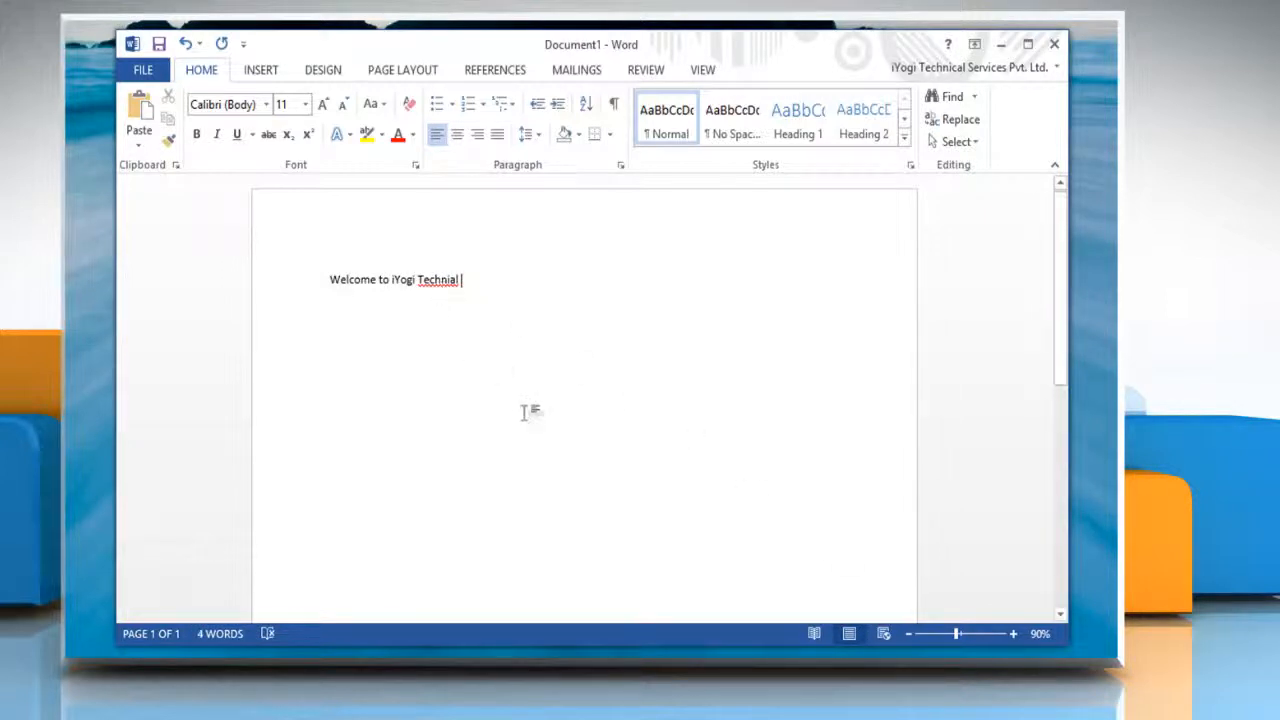
{"action": "mouse_move", "coordinate": [532, 418]}
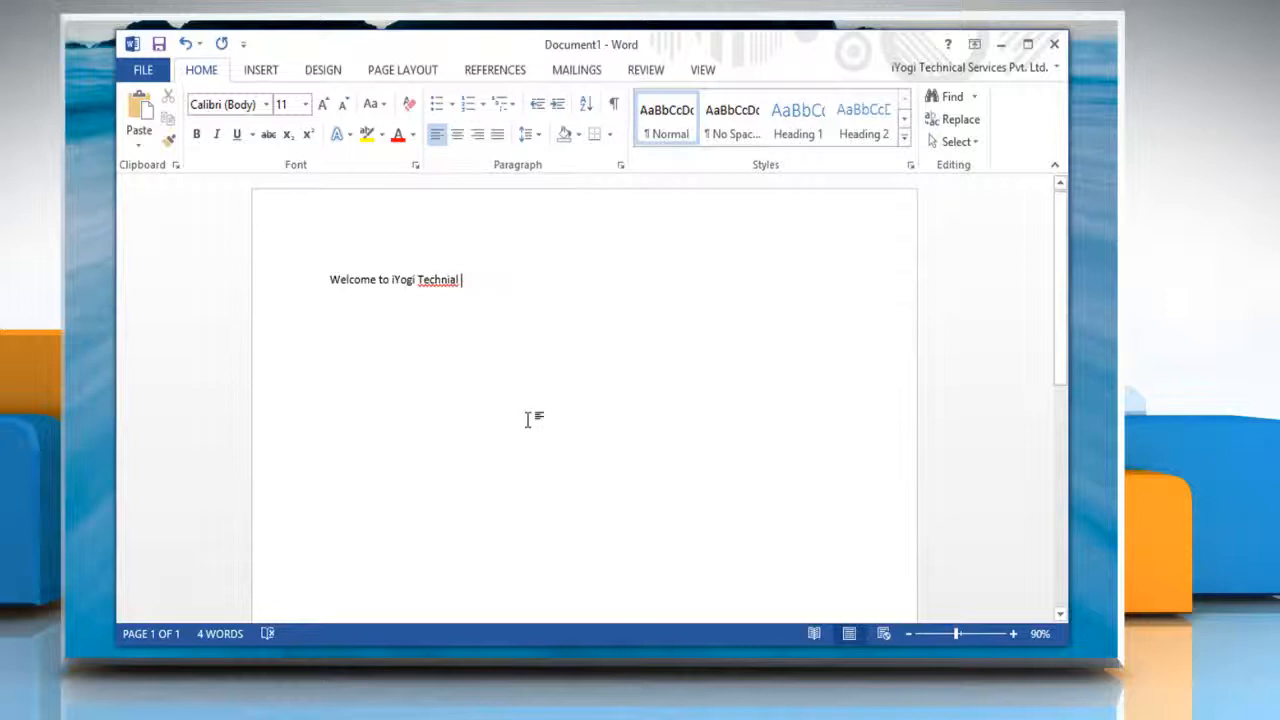